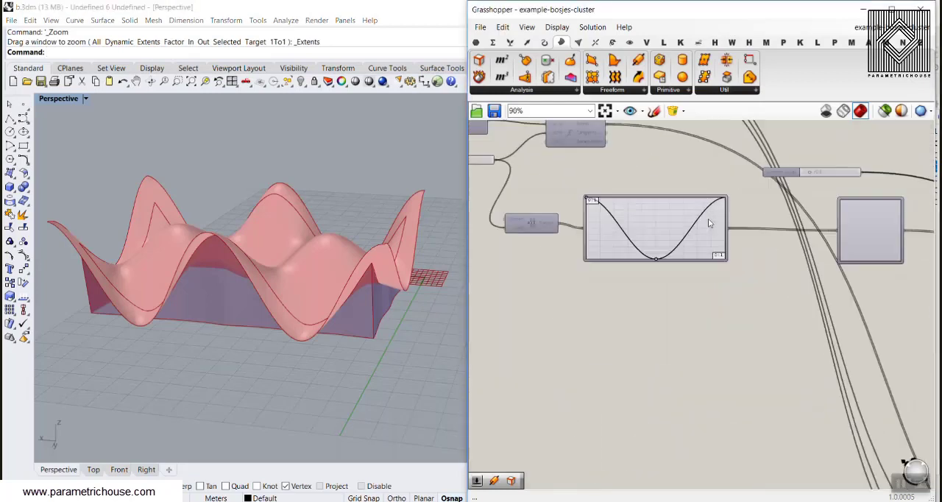
- Drag the graph mapper's wave slider up to 24.2, then settle it at 15.1
scroll(down, 3)
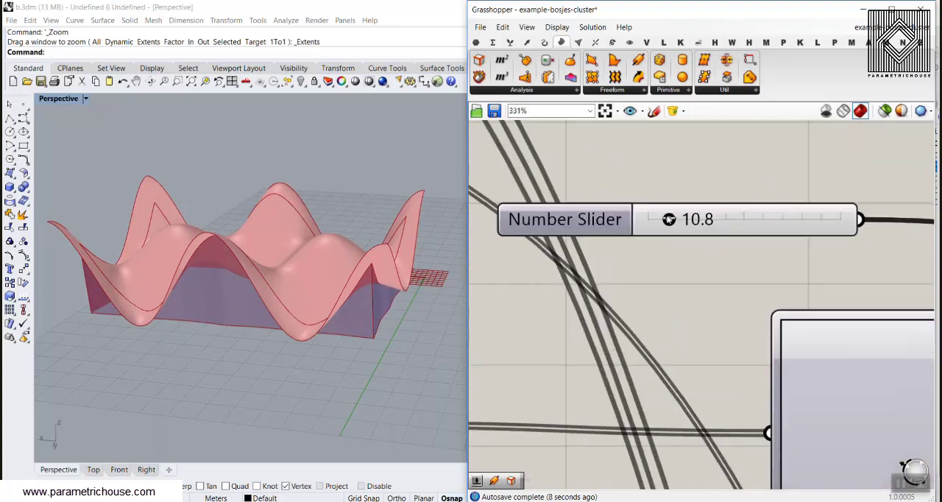
drag(668, 219, 695, 219)
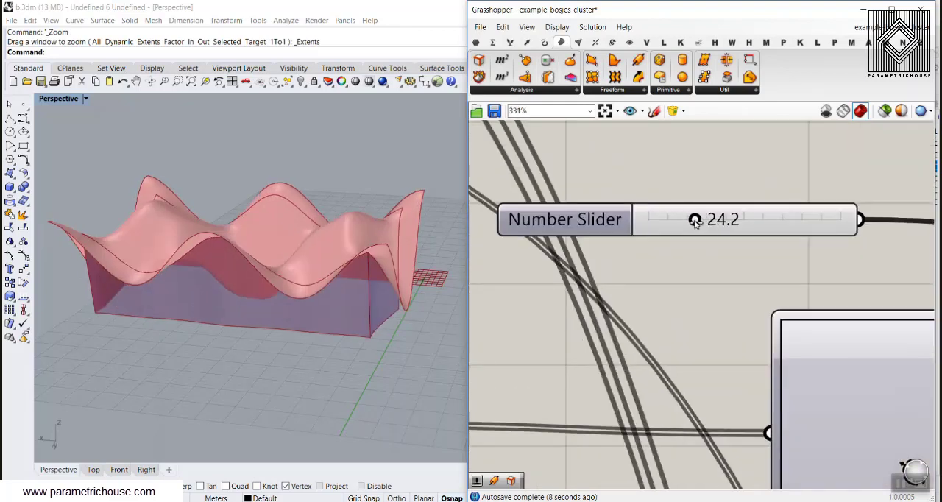
drag(695, 219, 677, 219)
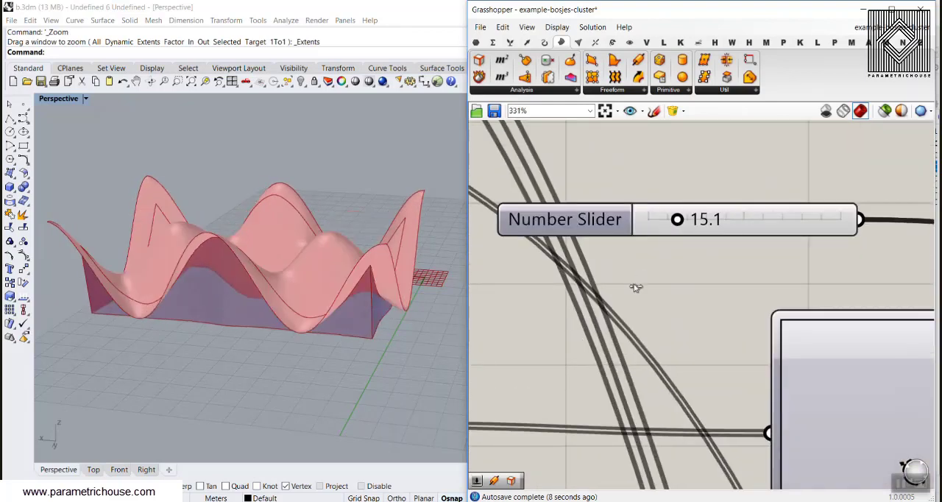
scroll(down, 3)
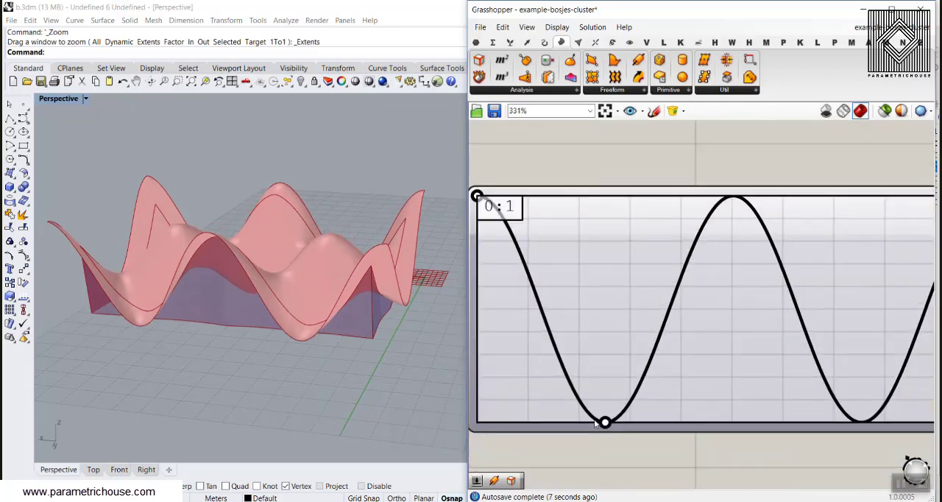
drag(603, 422, 588, 422)
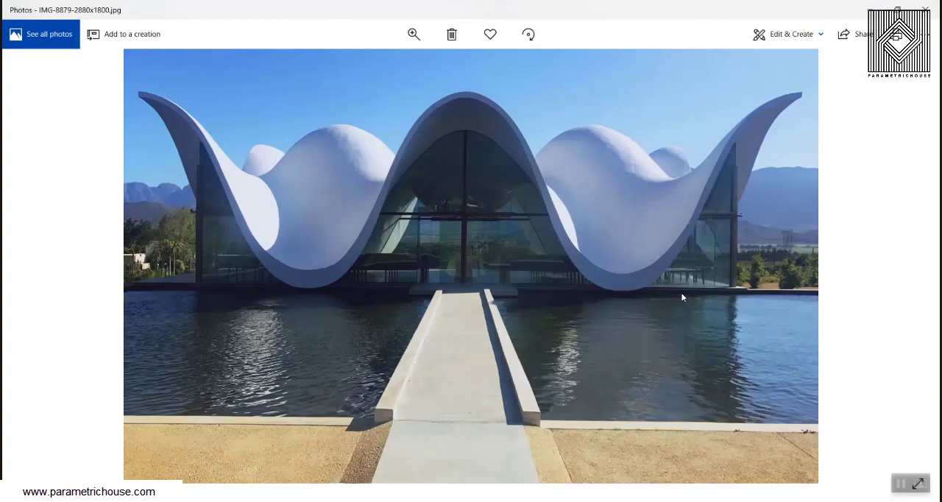
mouse_move(572, 121)
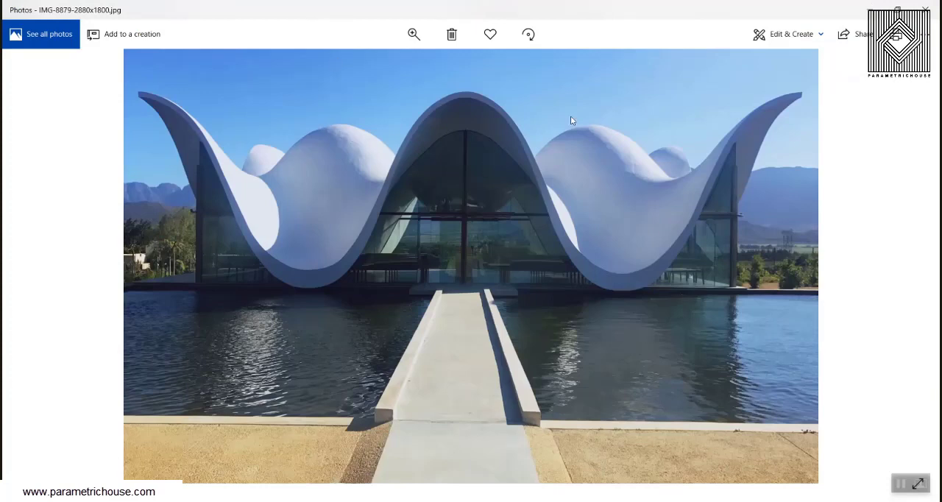
mouse_move(310, 163)
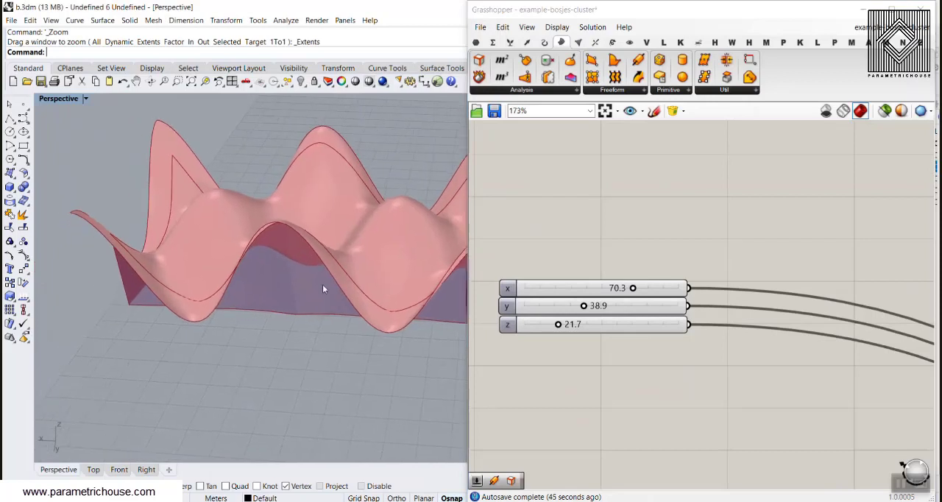
- Set the x, y and z size sliders to 50.0, 20.0 and 10.0
drag(632, 287, 622, 288)
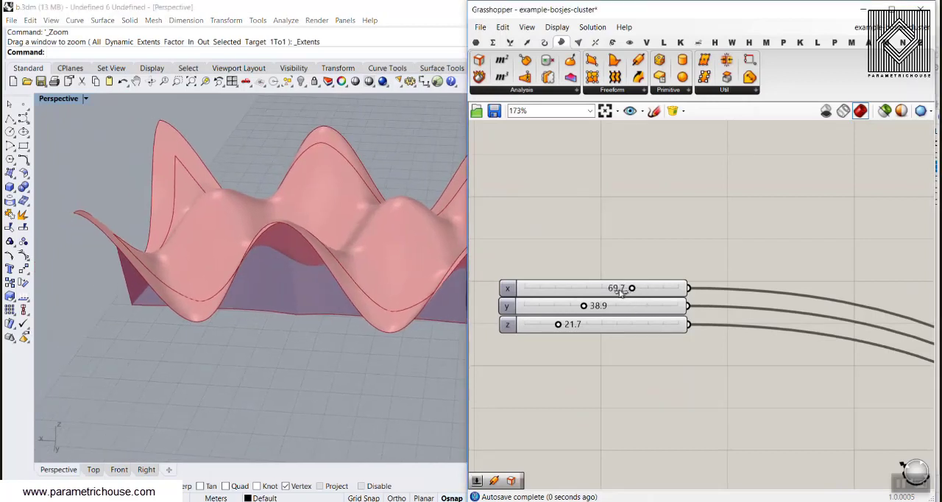
drag(631, 288, 615, 287)
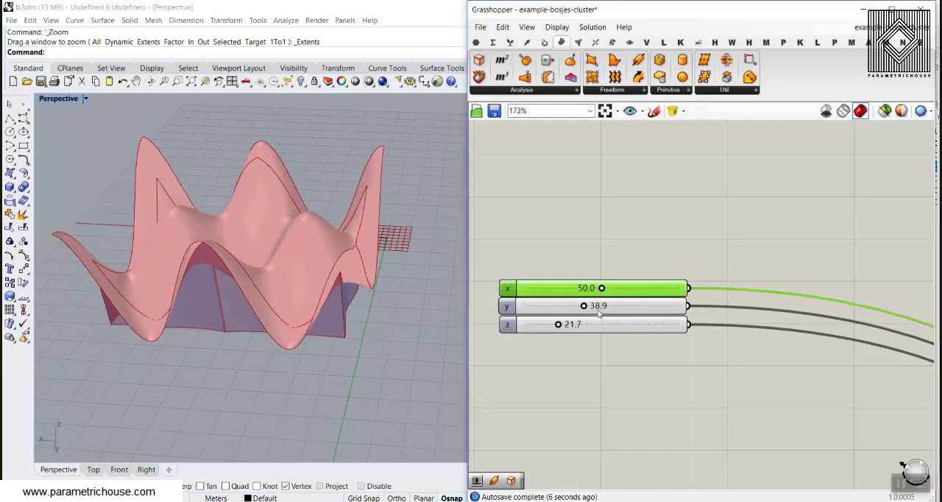
drag(583, 306, 554, 305)
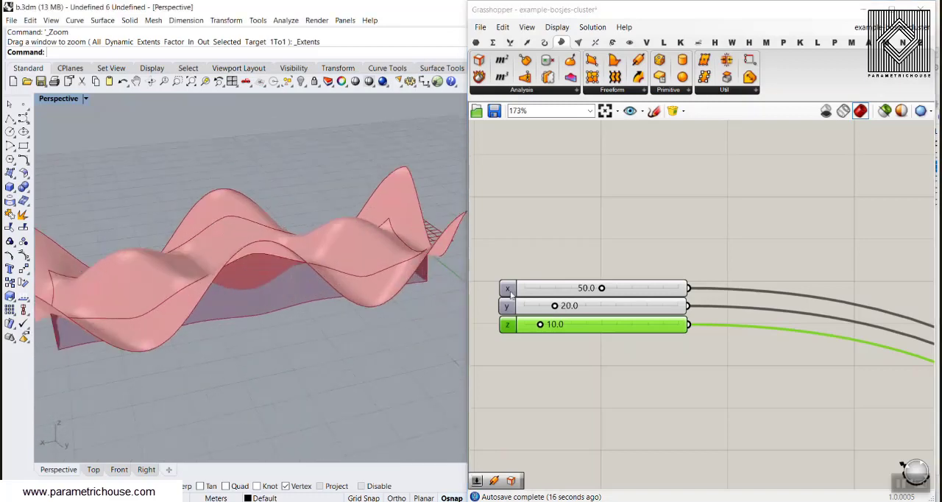
scroll(down, 3)
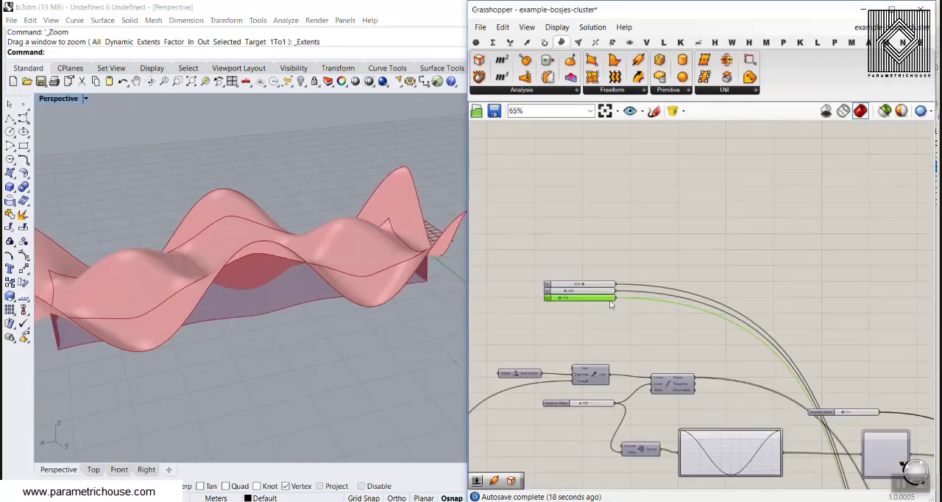